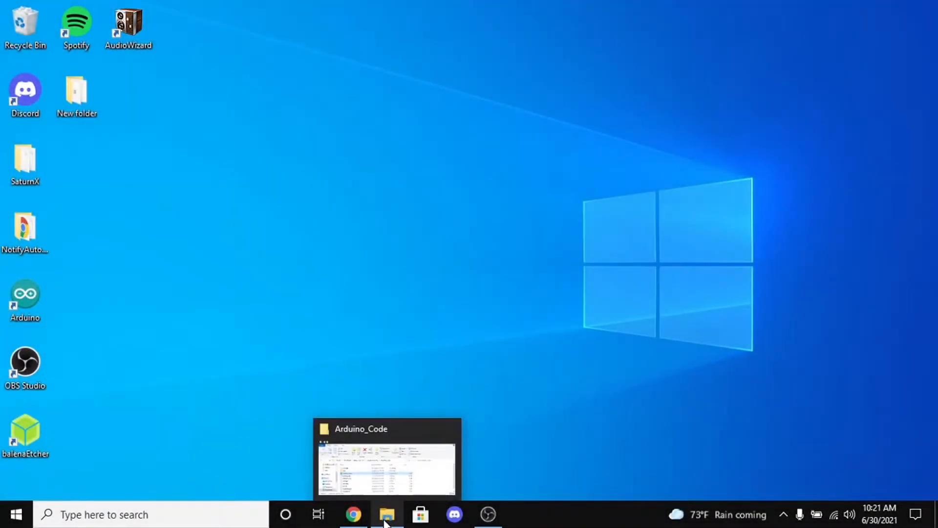
mouse_move(383, 499)
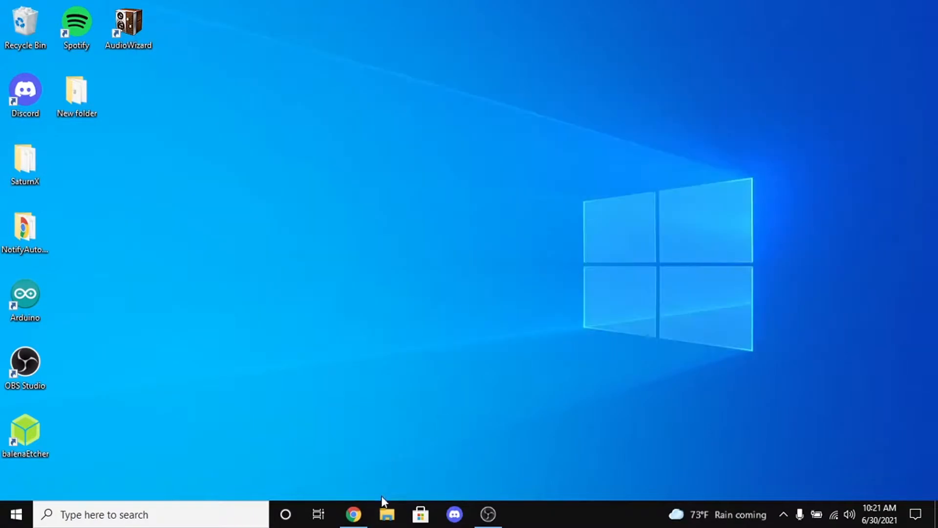
mouse_move(384, 277)
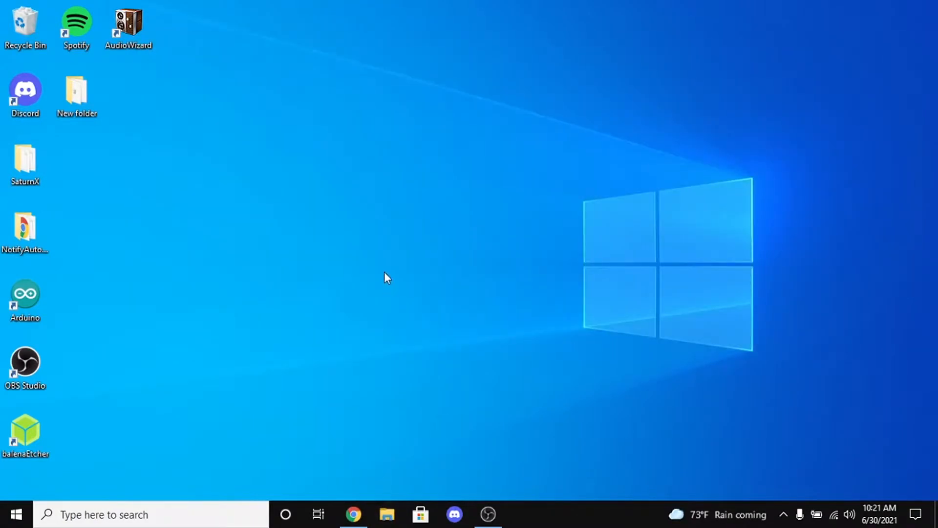
Launch File Explorer, go to Downloads and enter the duino-coin-2.4.5 folder
click(386, 514)
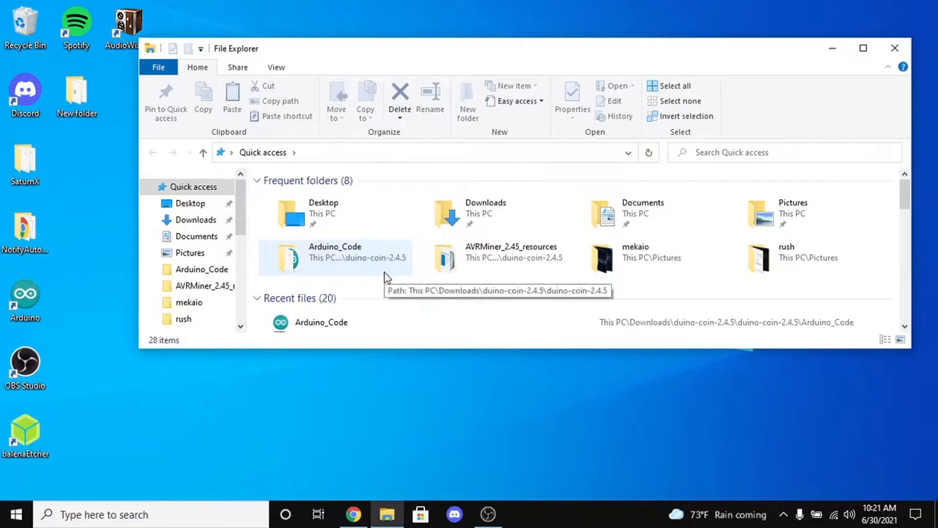
mouse_move(196, 236)
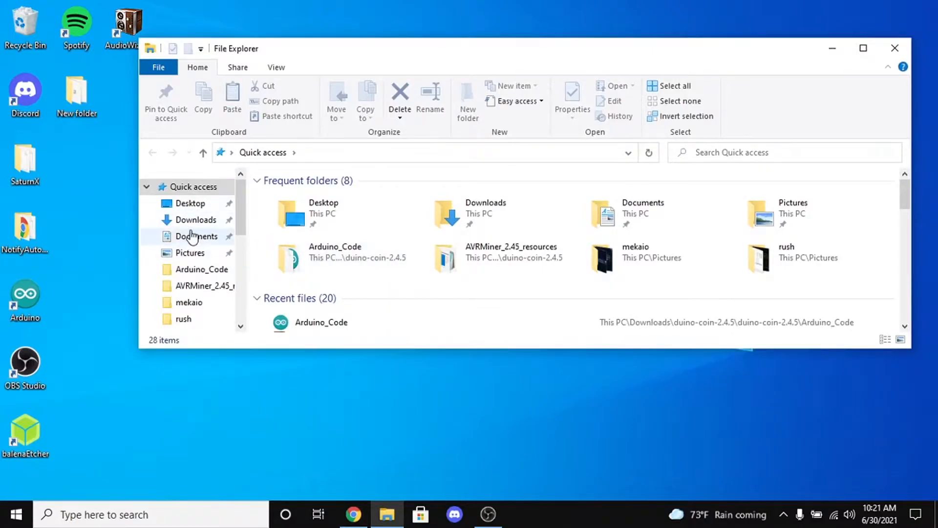
click(196, 220)
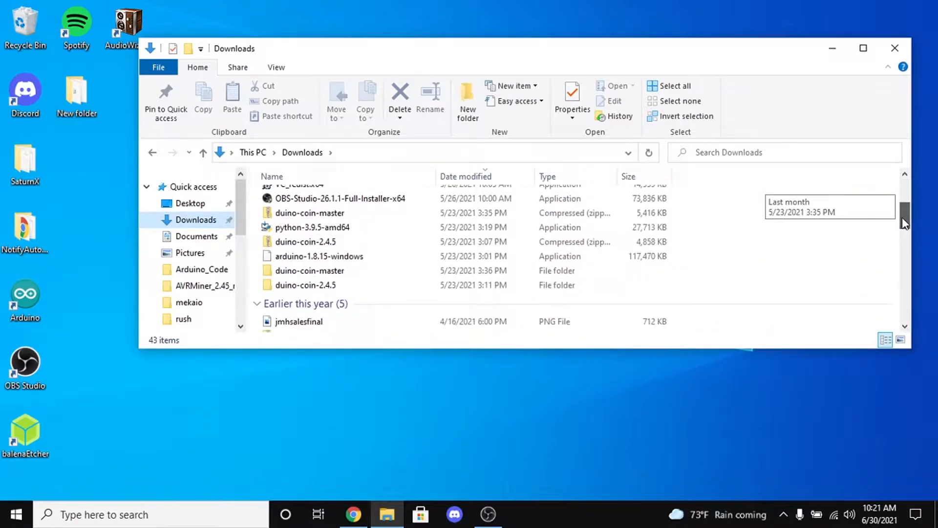
click(305, 285)
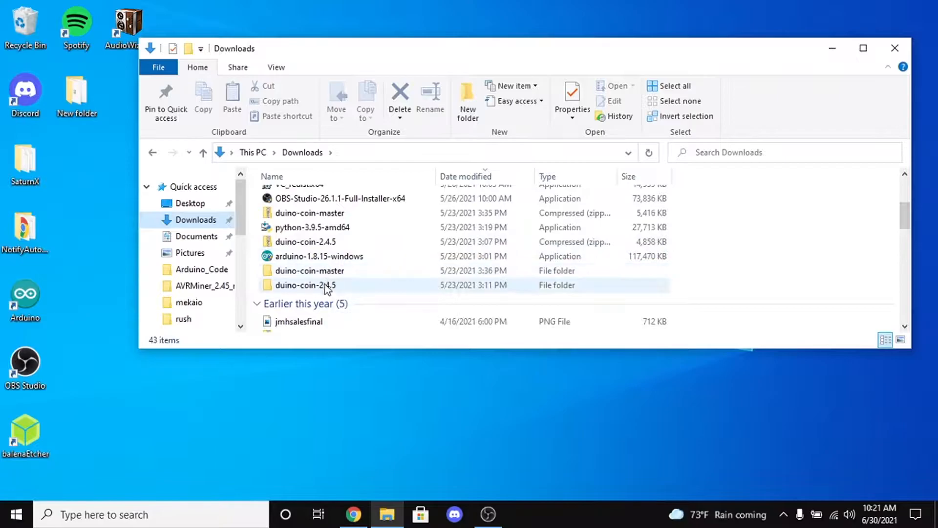
double_click(304, 285)
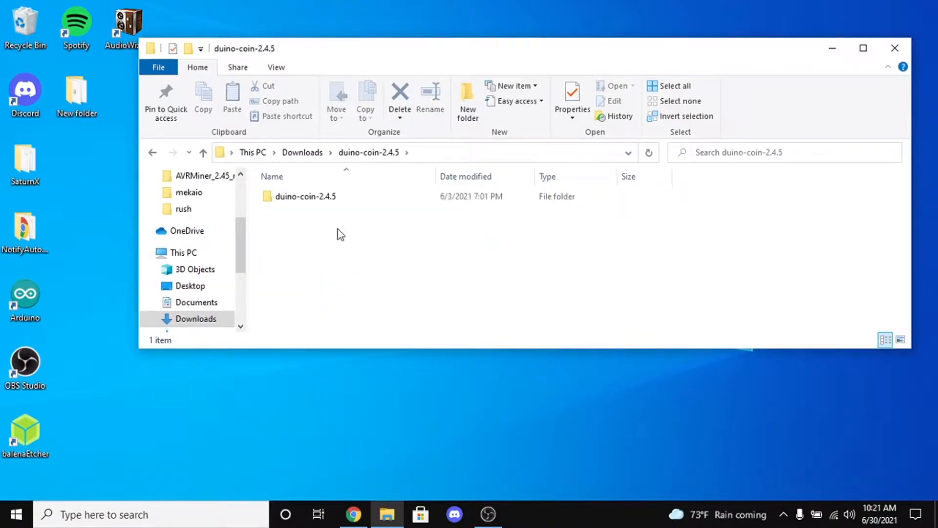
Go through the inner duino-coin-2.4.5 and AVRMiner_2.45_resources folders and open Miner_config in Notepad
double_click(305, 197)
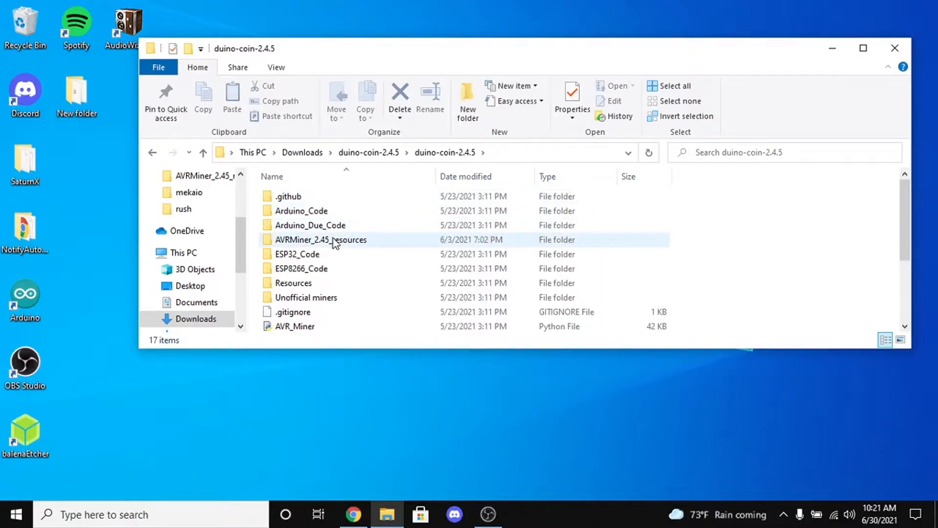
double_click(322, 240)
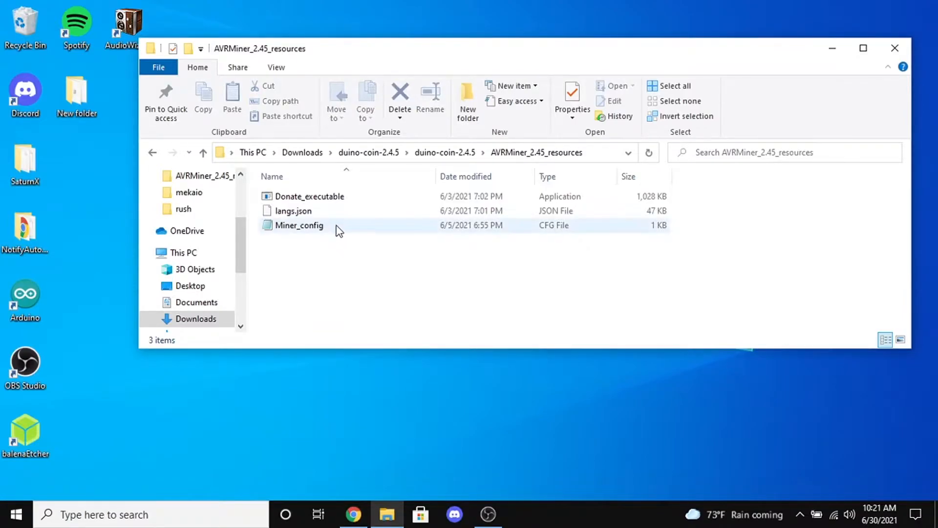
click(298, 225)
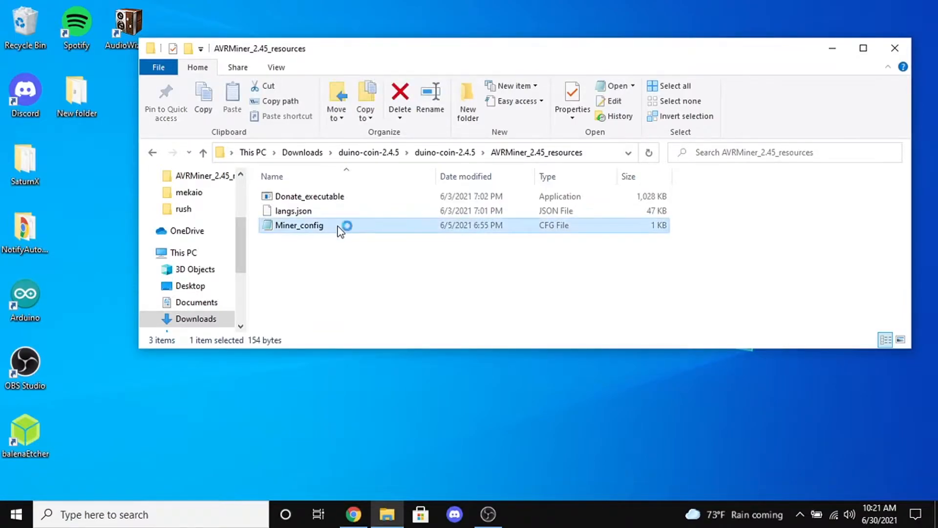
double_click(299, 225)
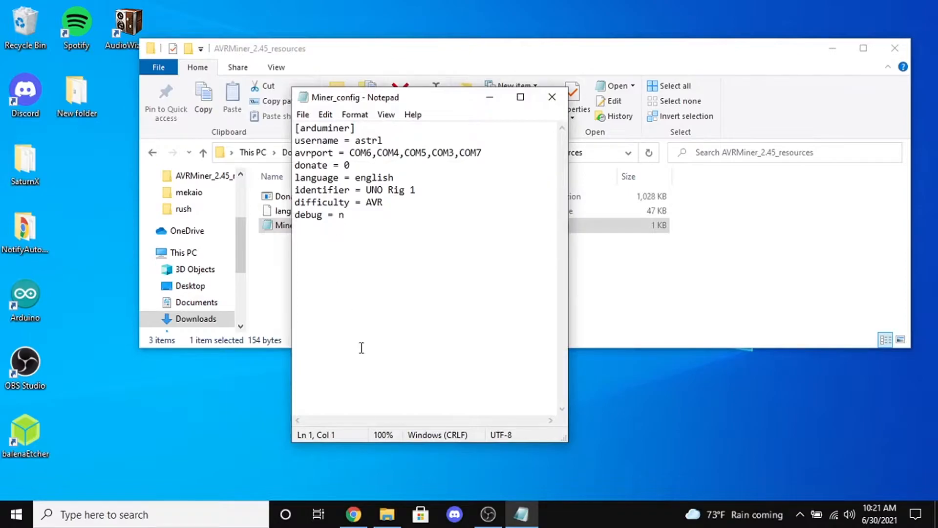
Append ,COM8 after COM7 at the end of the avrport line
click(296, 127)
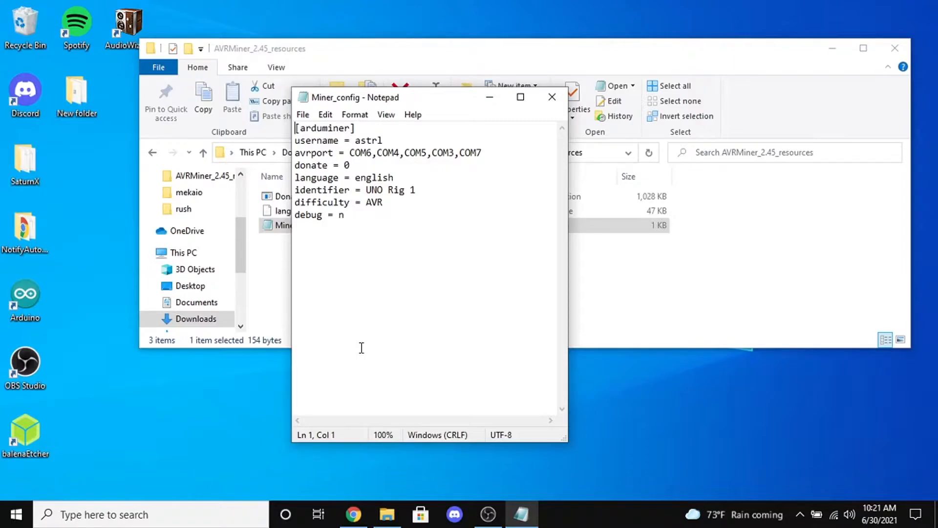
mouse_move(522, 115)
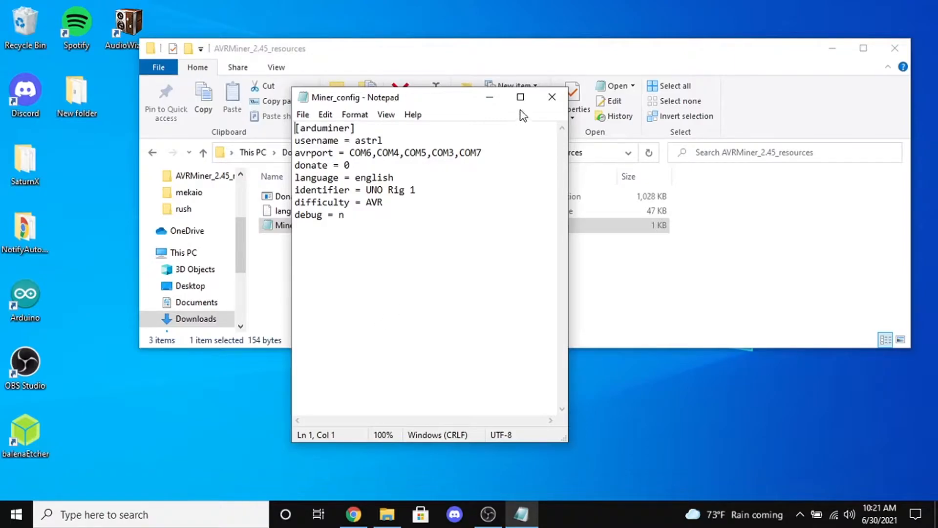
click(481, 152)
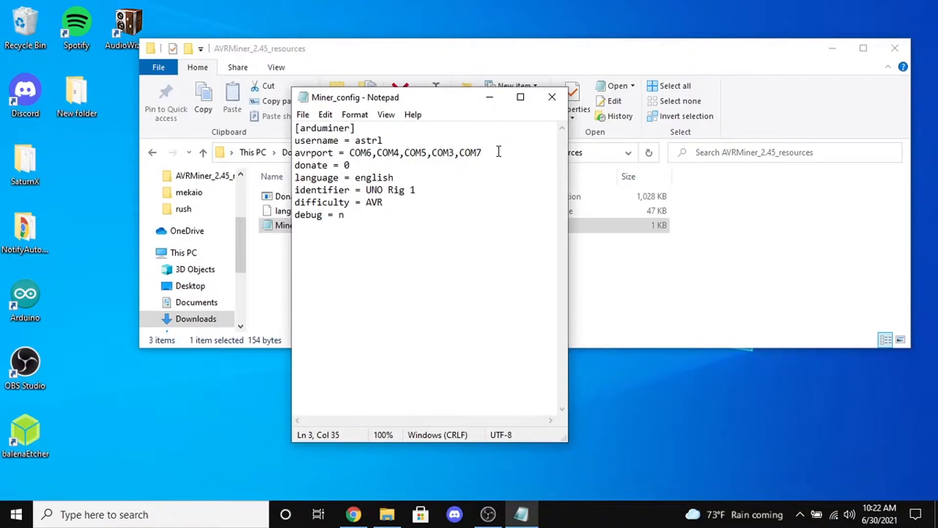
text(,)
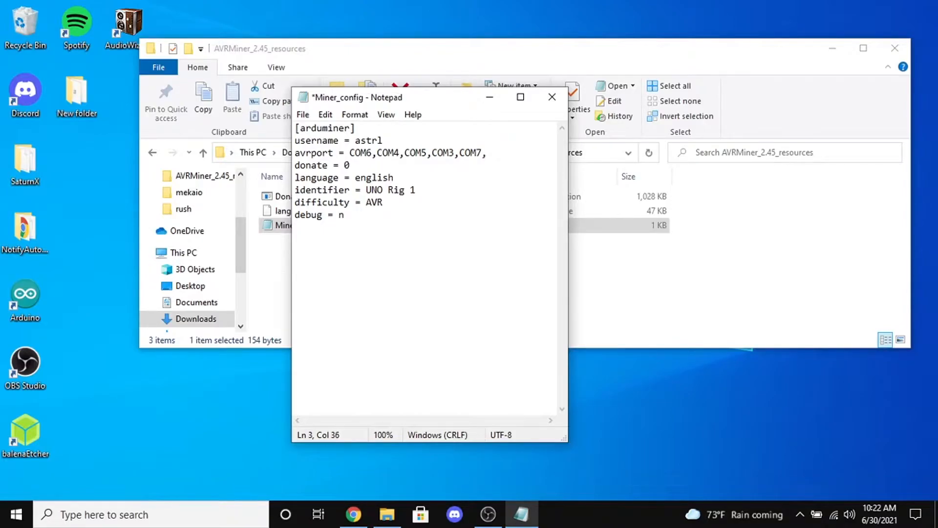
text(COM8)
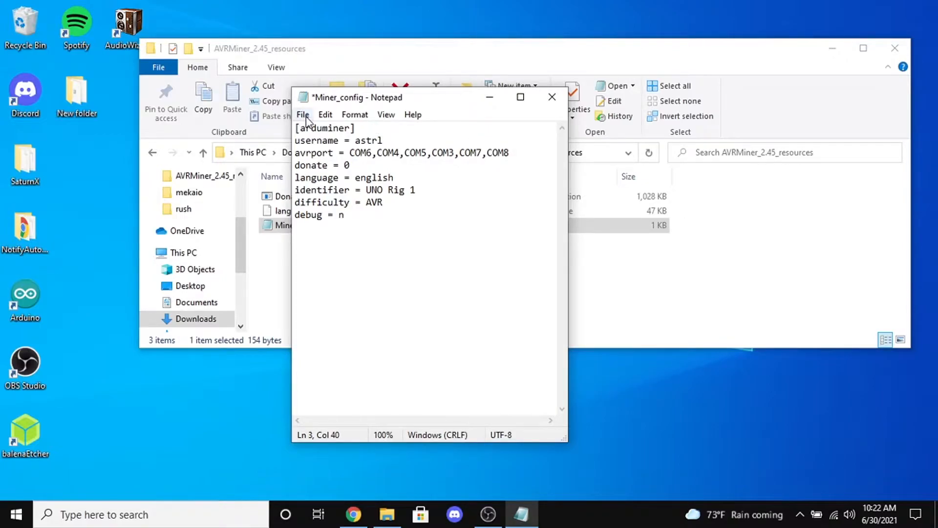
Browse the File and Format menus and the context menu, then close Notepad to trigger the save prompt
click(302, 114)
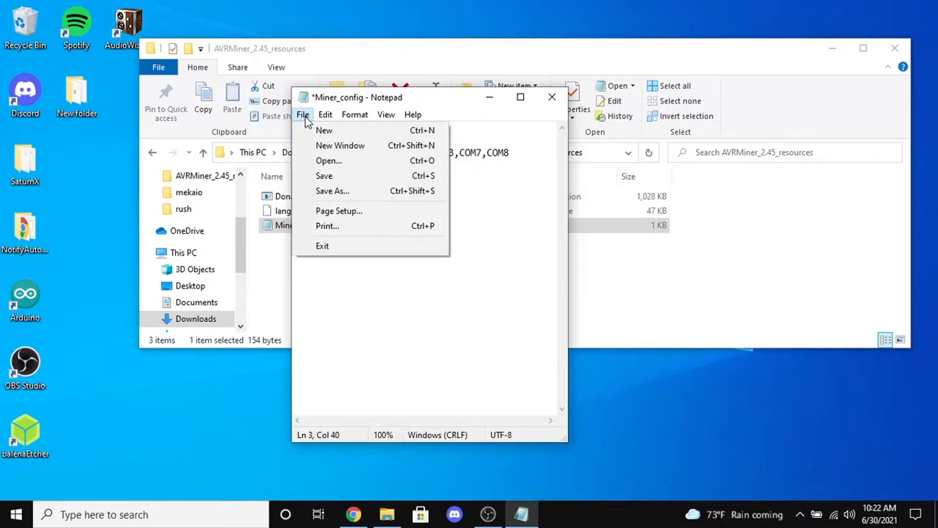
mouse_move(344, 190)
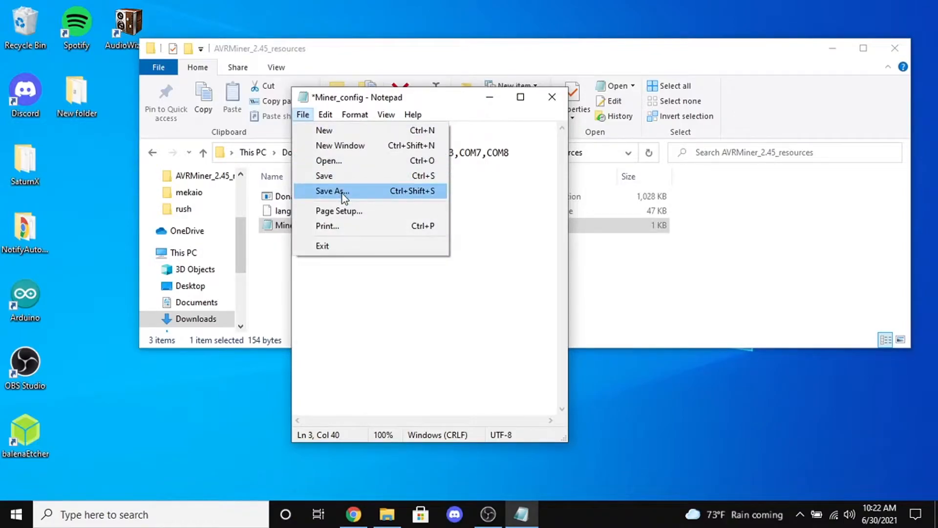
click(355, 114)
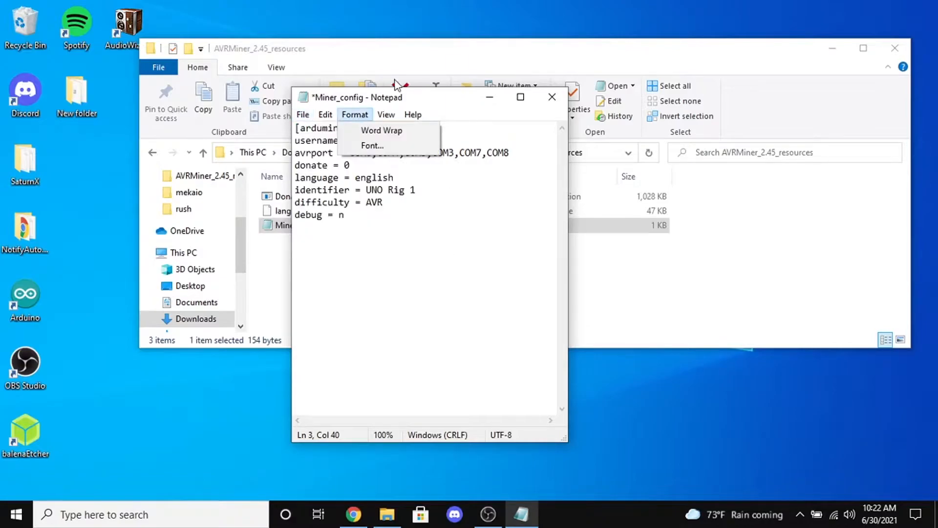
mouse_move(557, 103)
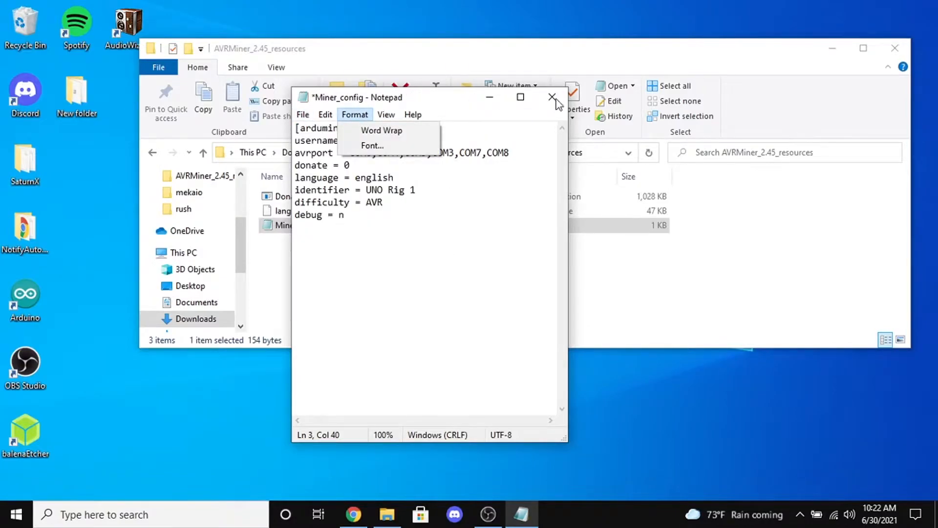
right_click(419, 239)
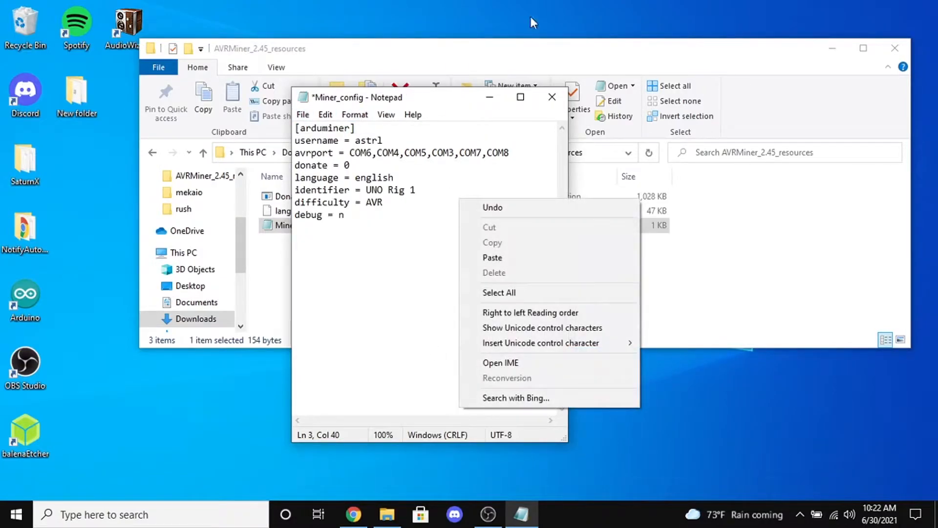
click(551, 97)
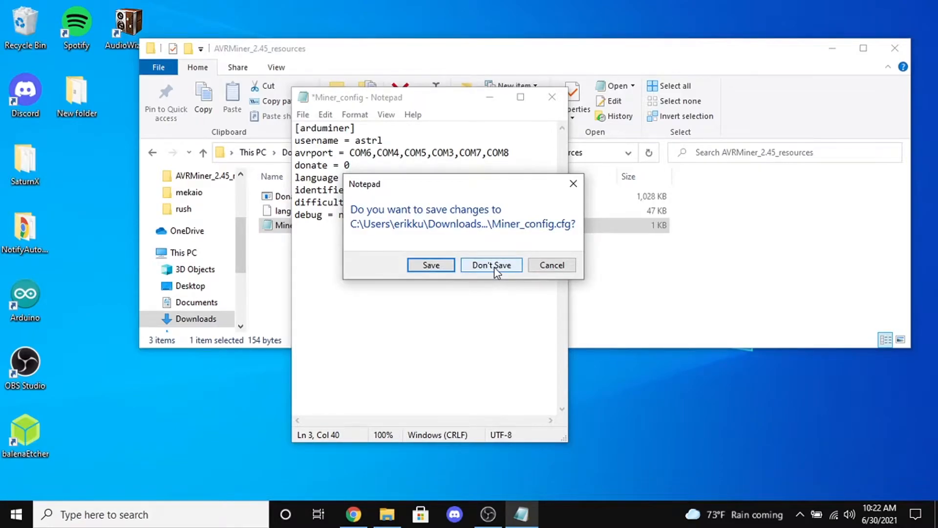
Choose Don't Save to discard the COM8 edit, then close the File Explorer window
click(490, 265)
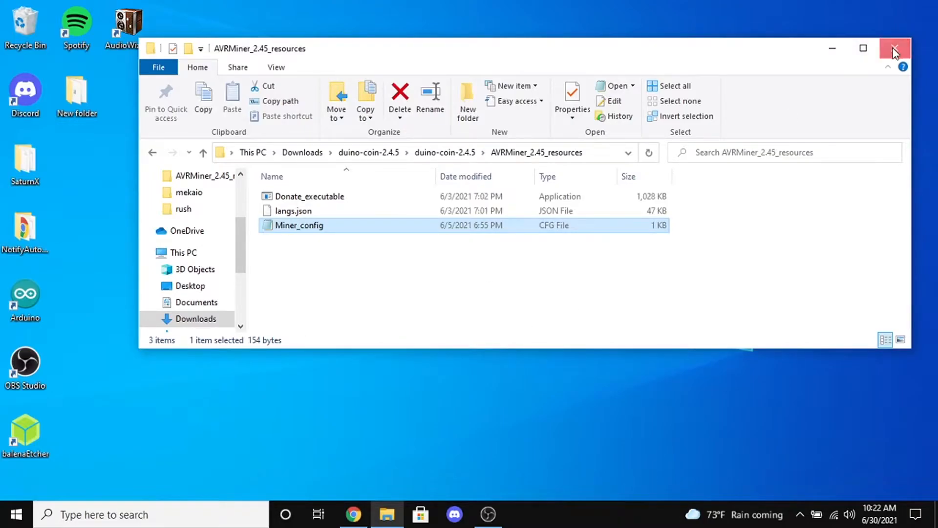
click(894, 49)
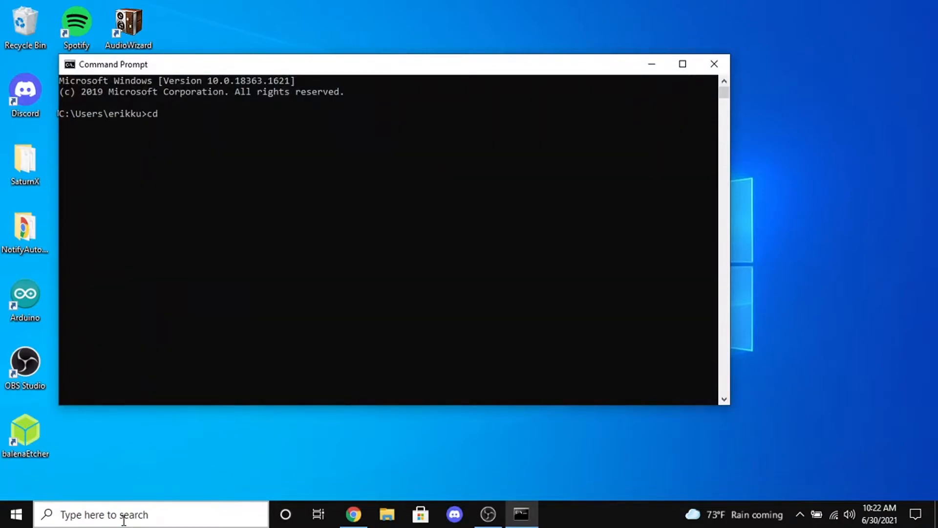
Run cd downloads, cd duino-coin-2.4.5 and cd duino-coin-2.4.5 again to reach the inner folder
text(downloads)
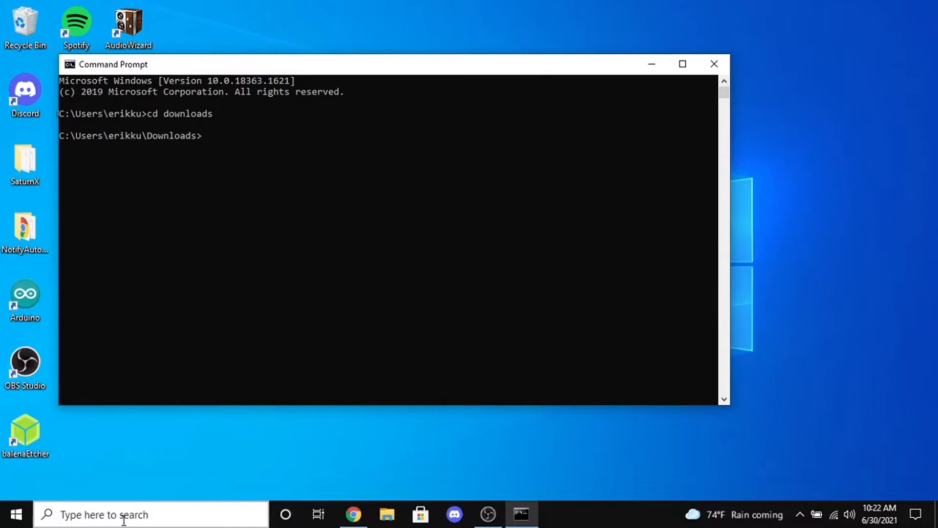
text(cd dui)
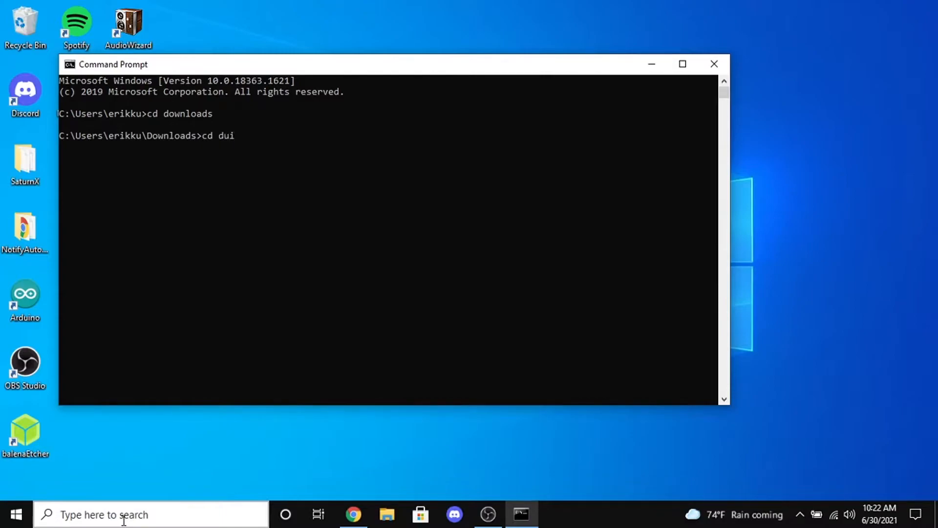
text(no-coi)
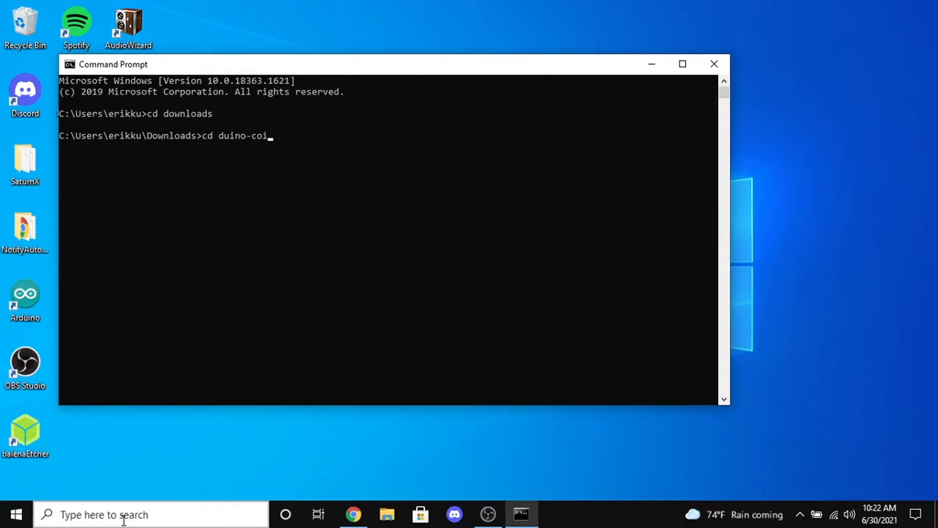
text(n-2.4.5)
text(c)
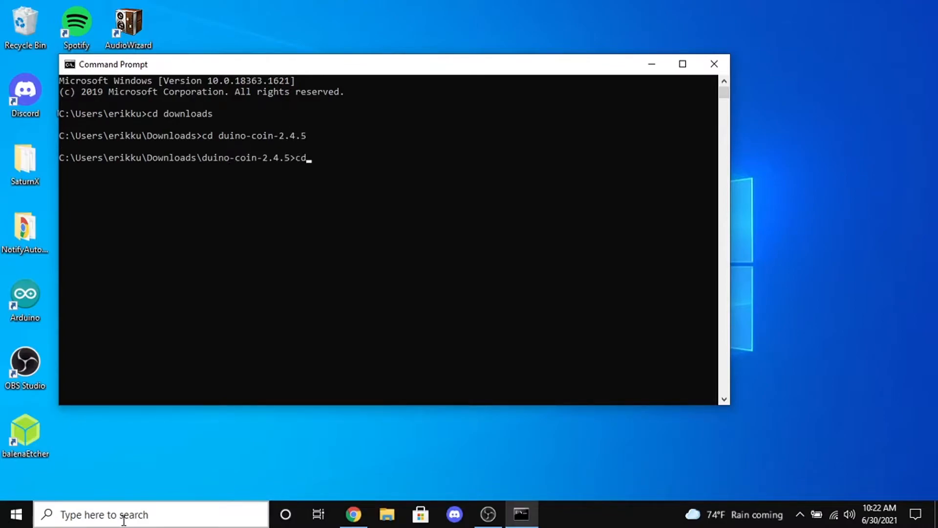
text(duino)
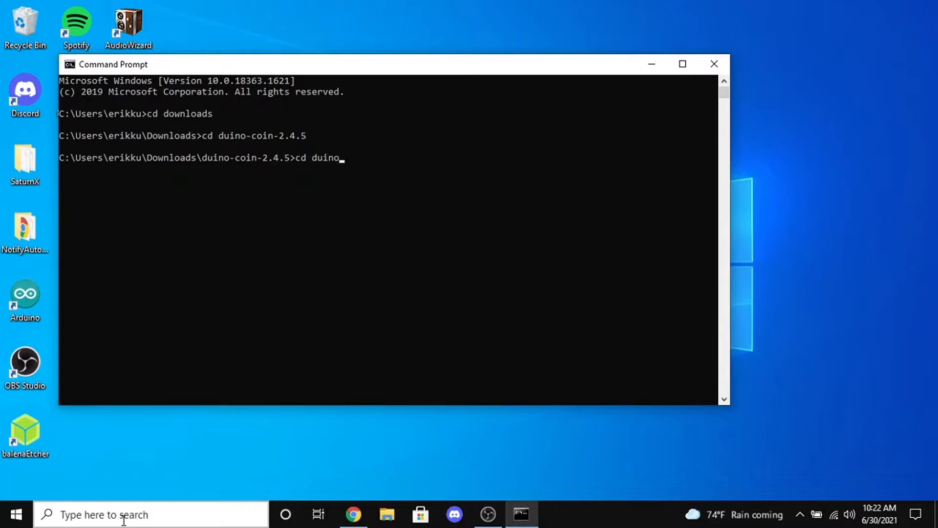
text(-coin)
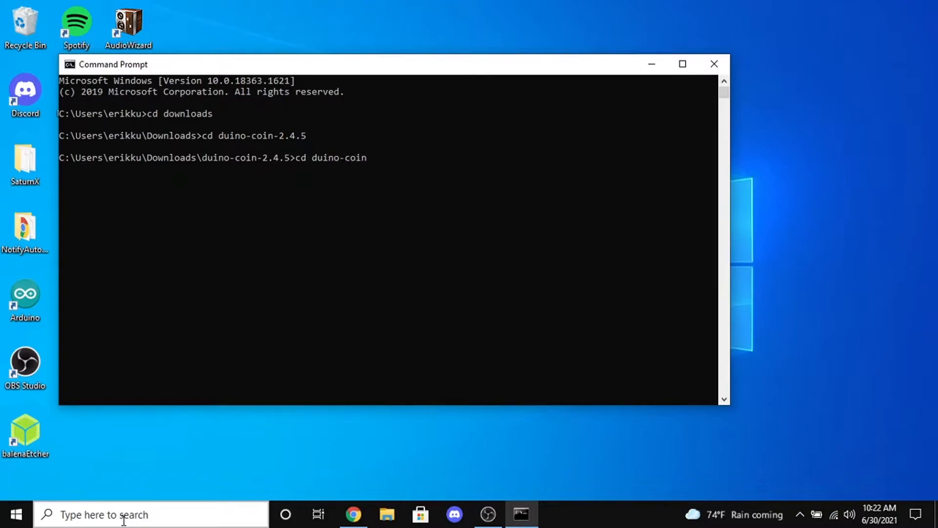
text(-2.4.5)
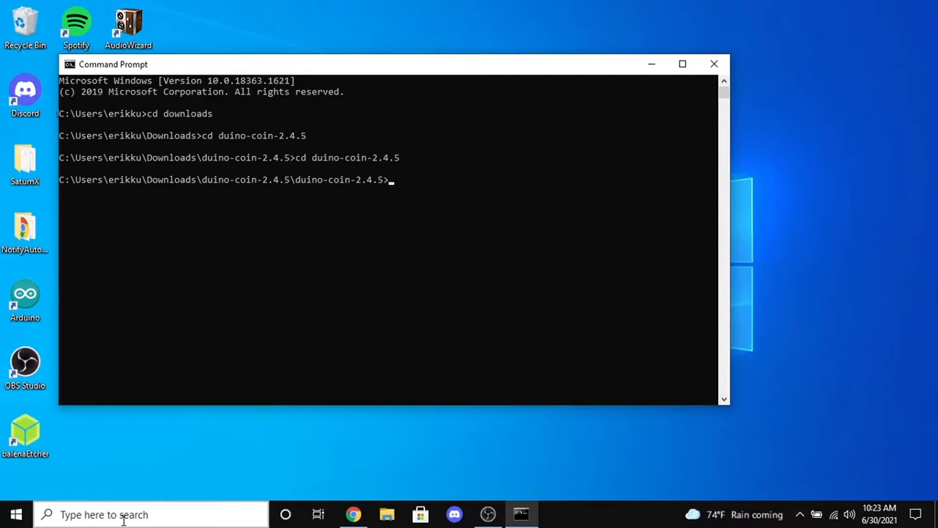
Enter the command py AVR_Miner.py at the prompt
text(pyAVR)
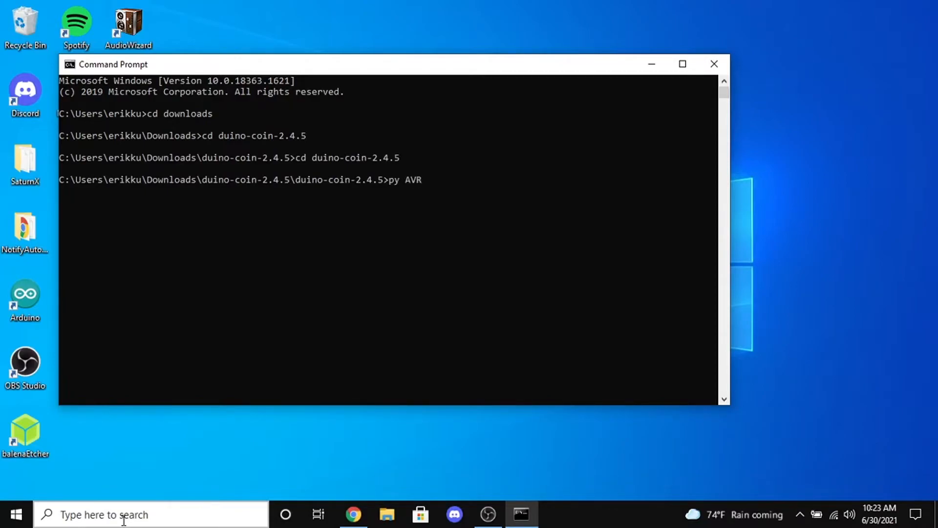
text(_Min)
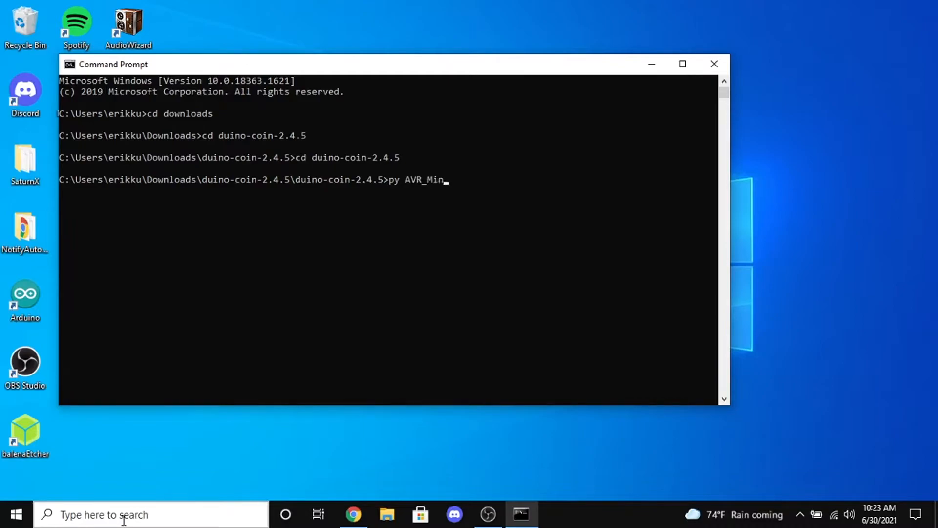
text(er)
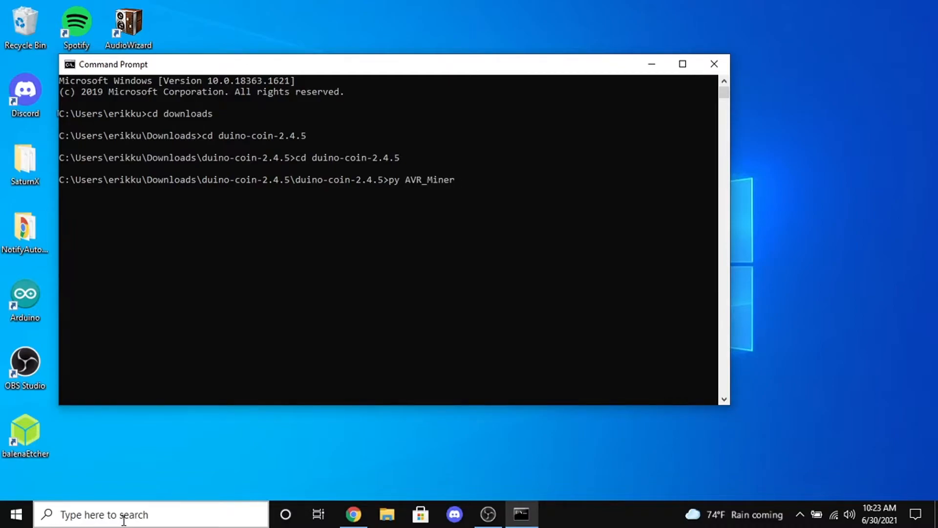
text(.py)
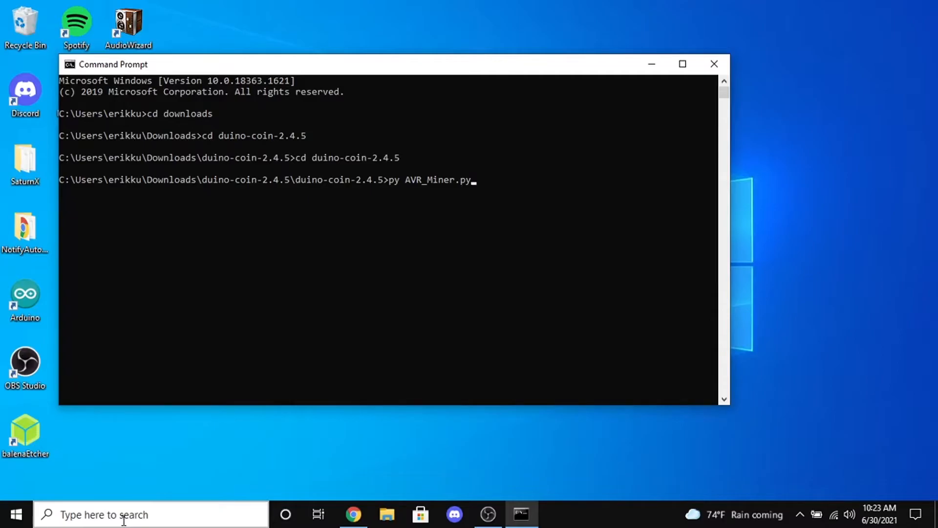